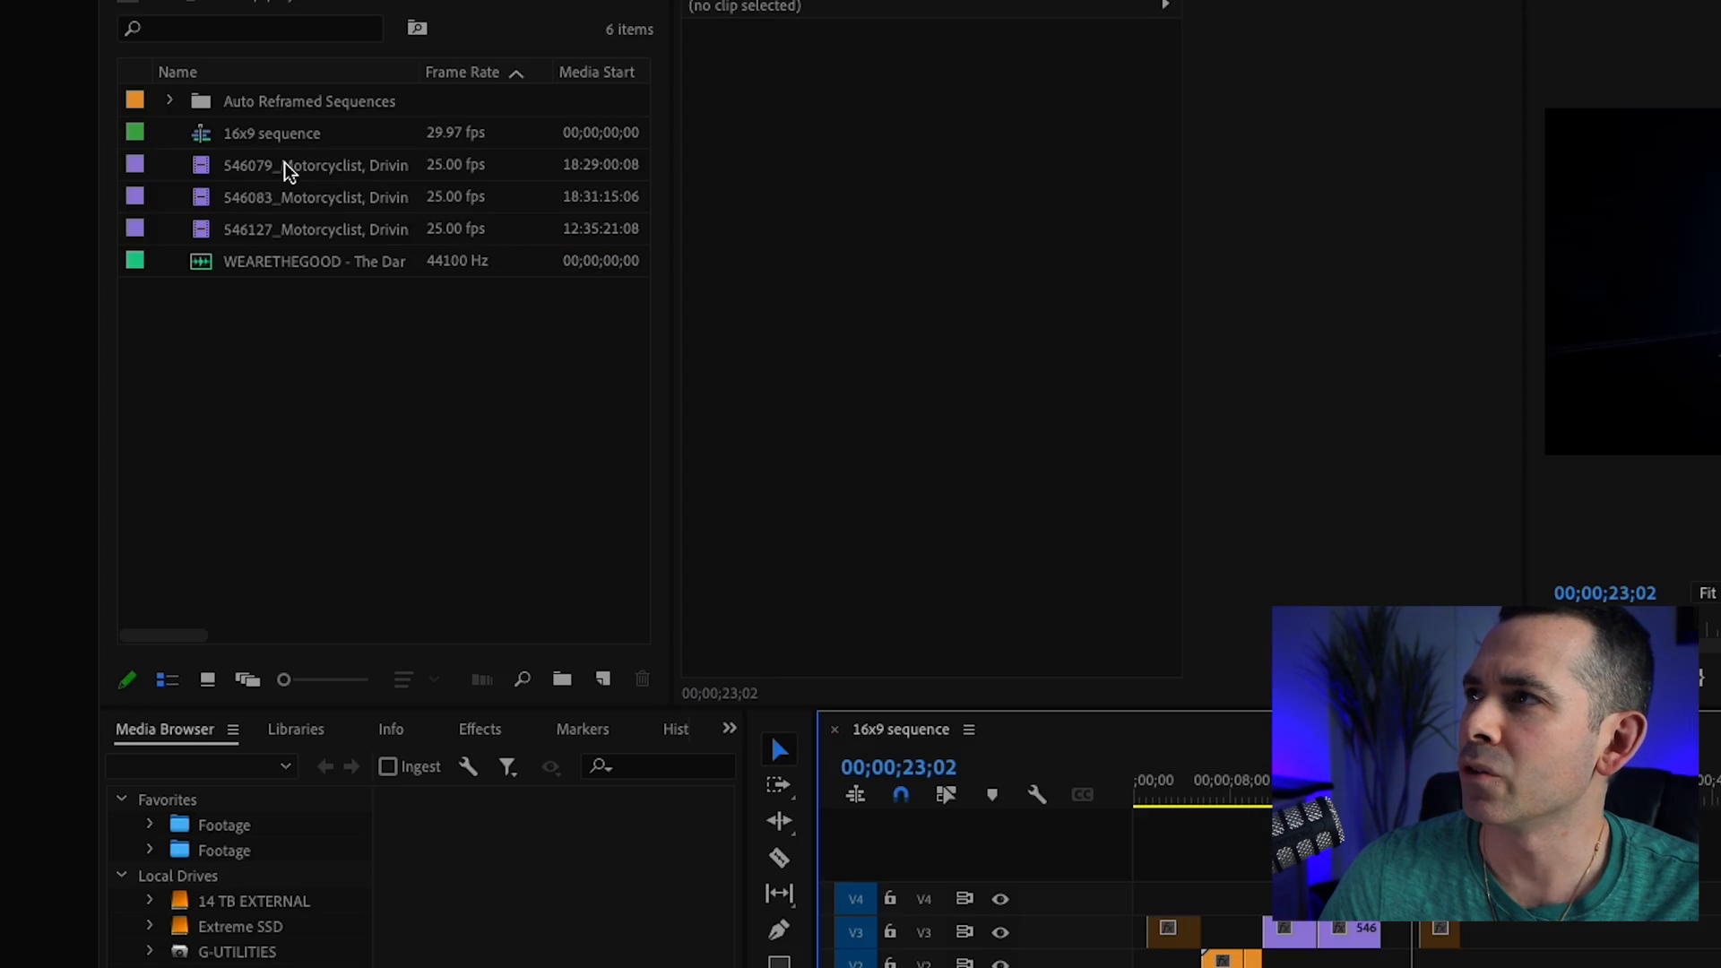
# Step: Select the 16x9 sequence in the Project panel and show its context actions
pyautogui.click(270, 133)
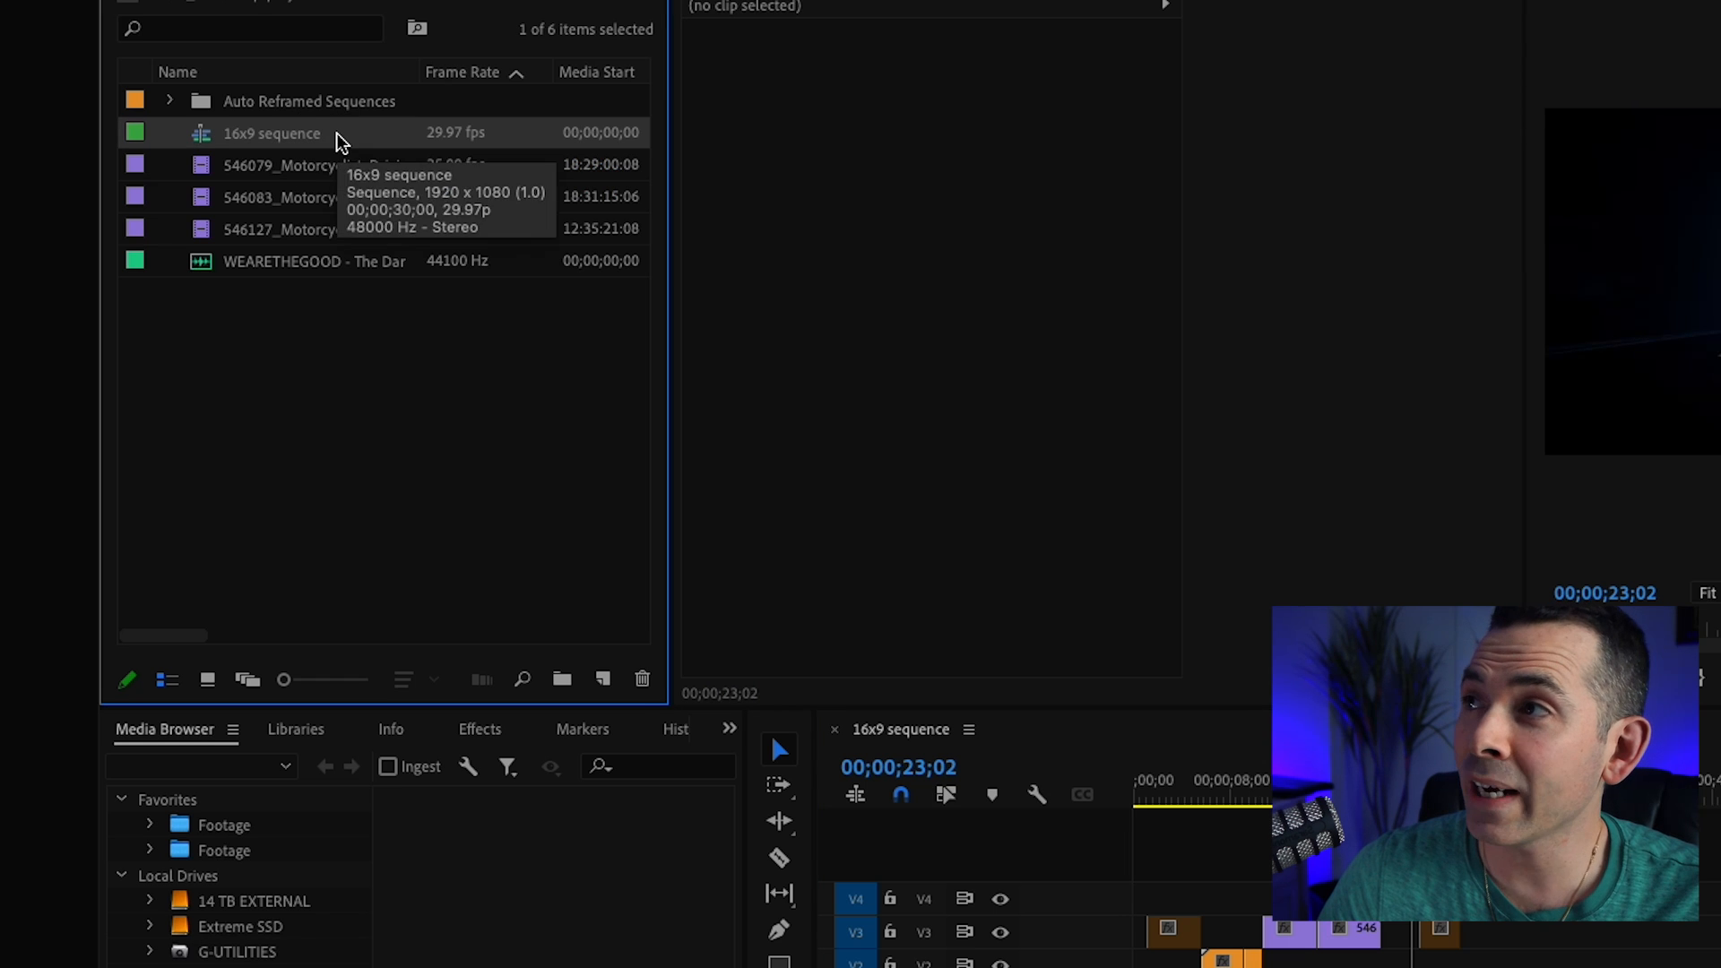
pyautogui.rightClick(270, 131)
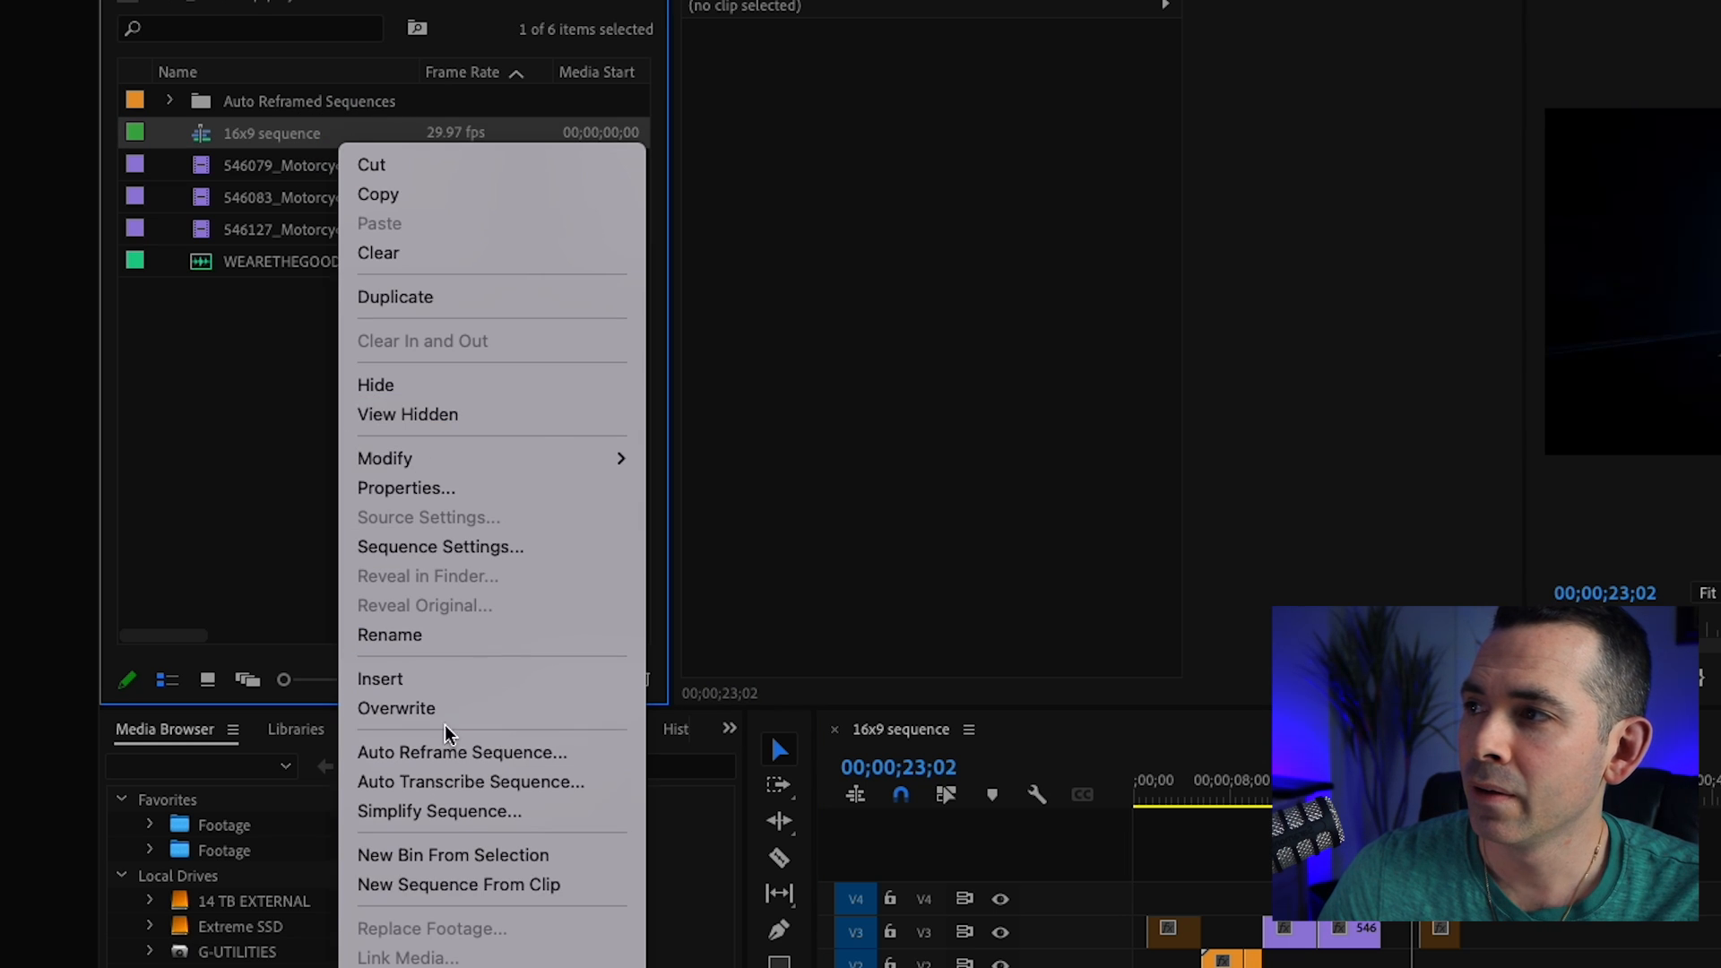
# Step: Create an Auto Reframe Sequence at Vertical 9:16 with Don't nest clips selected
pyautogui.click(461, 751)
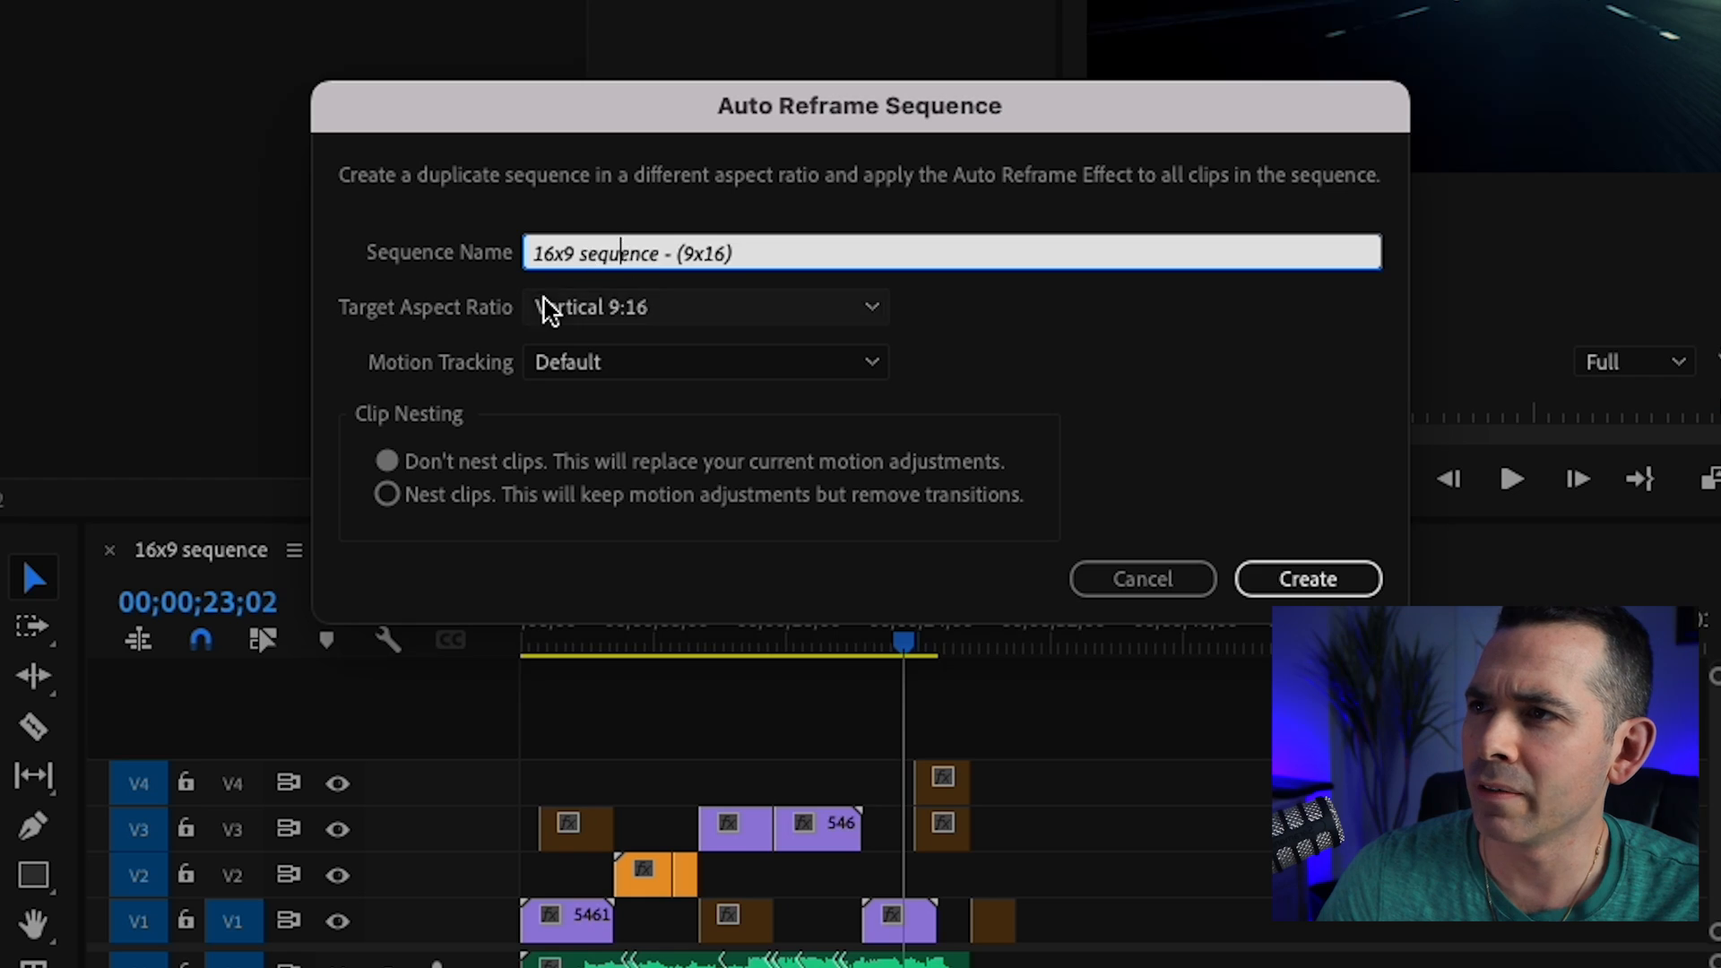
pyautogui.click(702, 307)
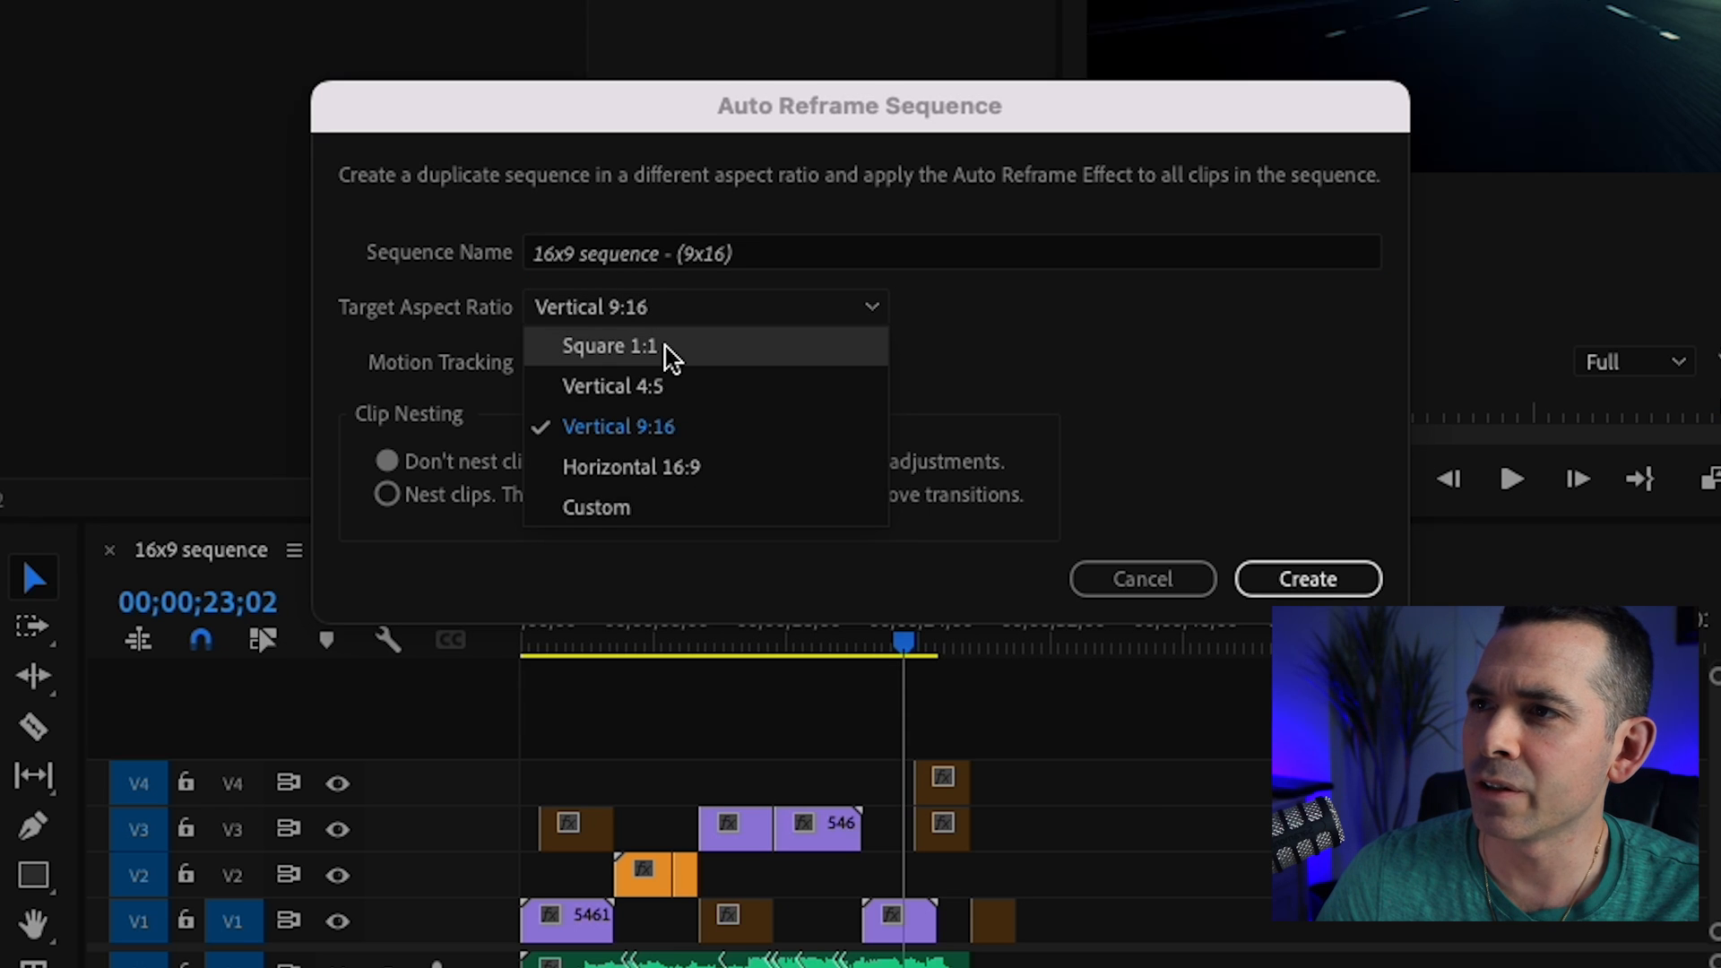
pyautogui.moveTo(661, 383)
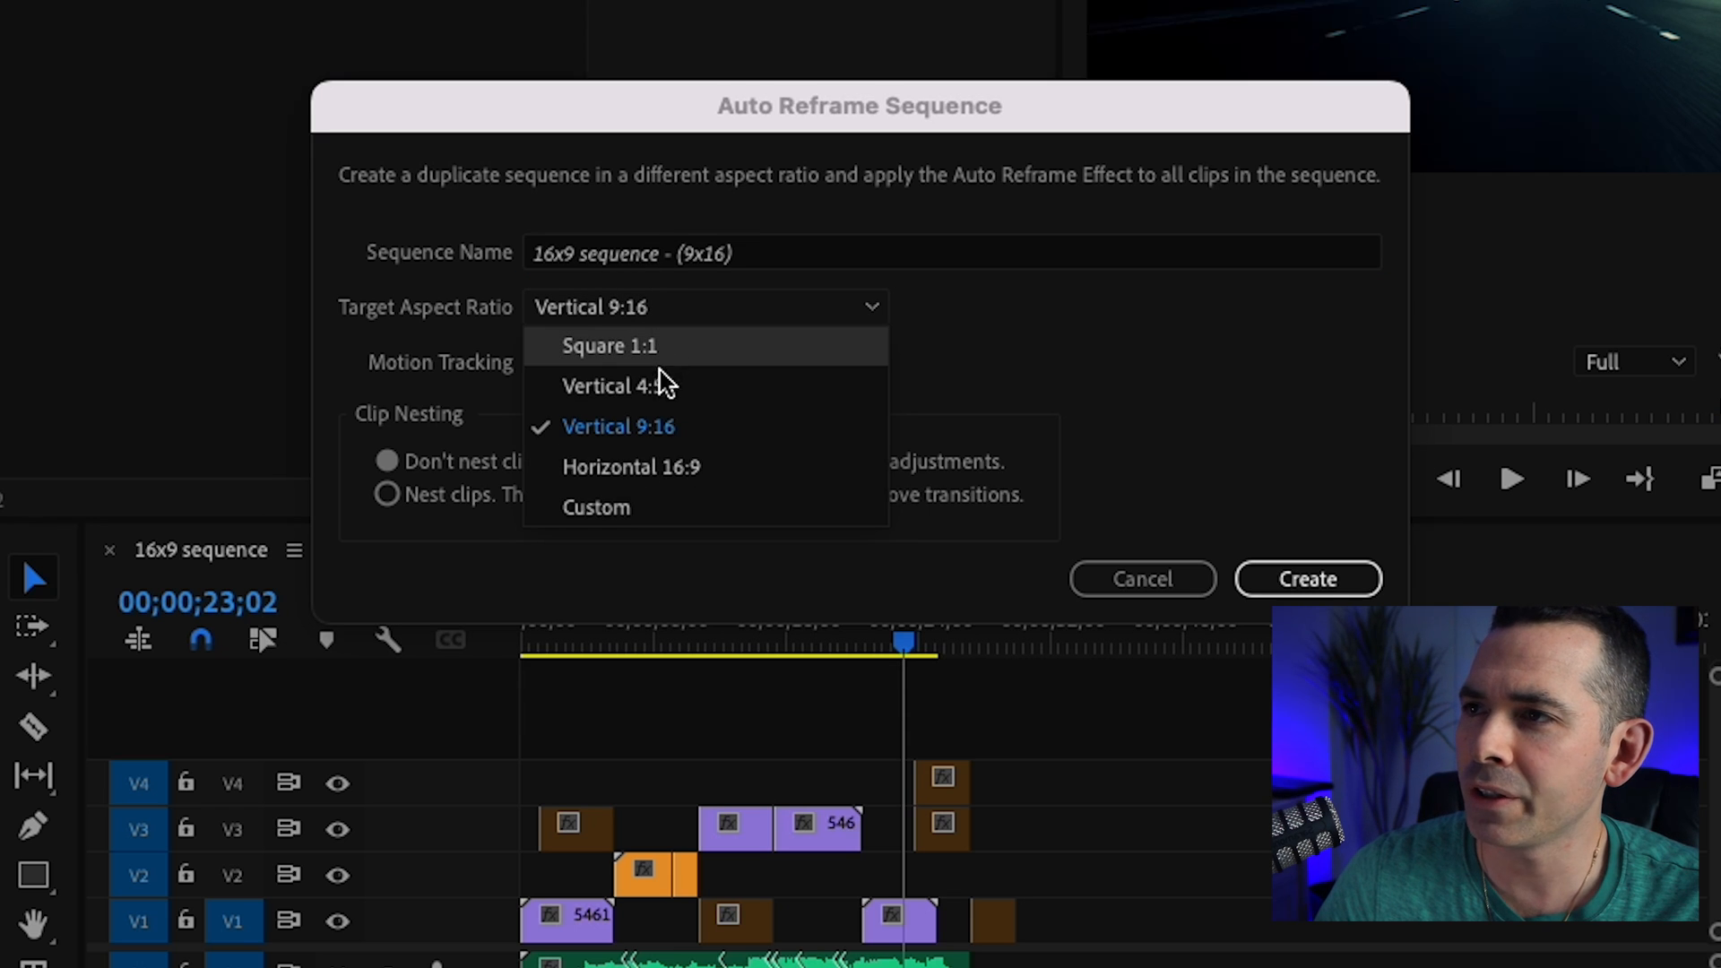
pyautogui.moveTo(681, 440)
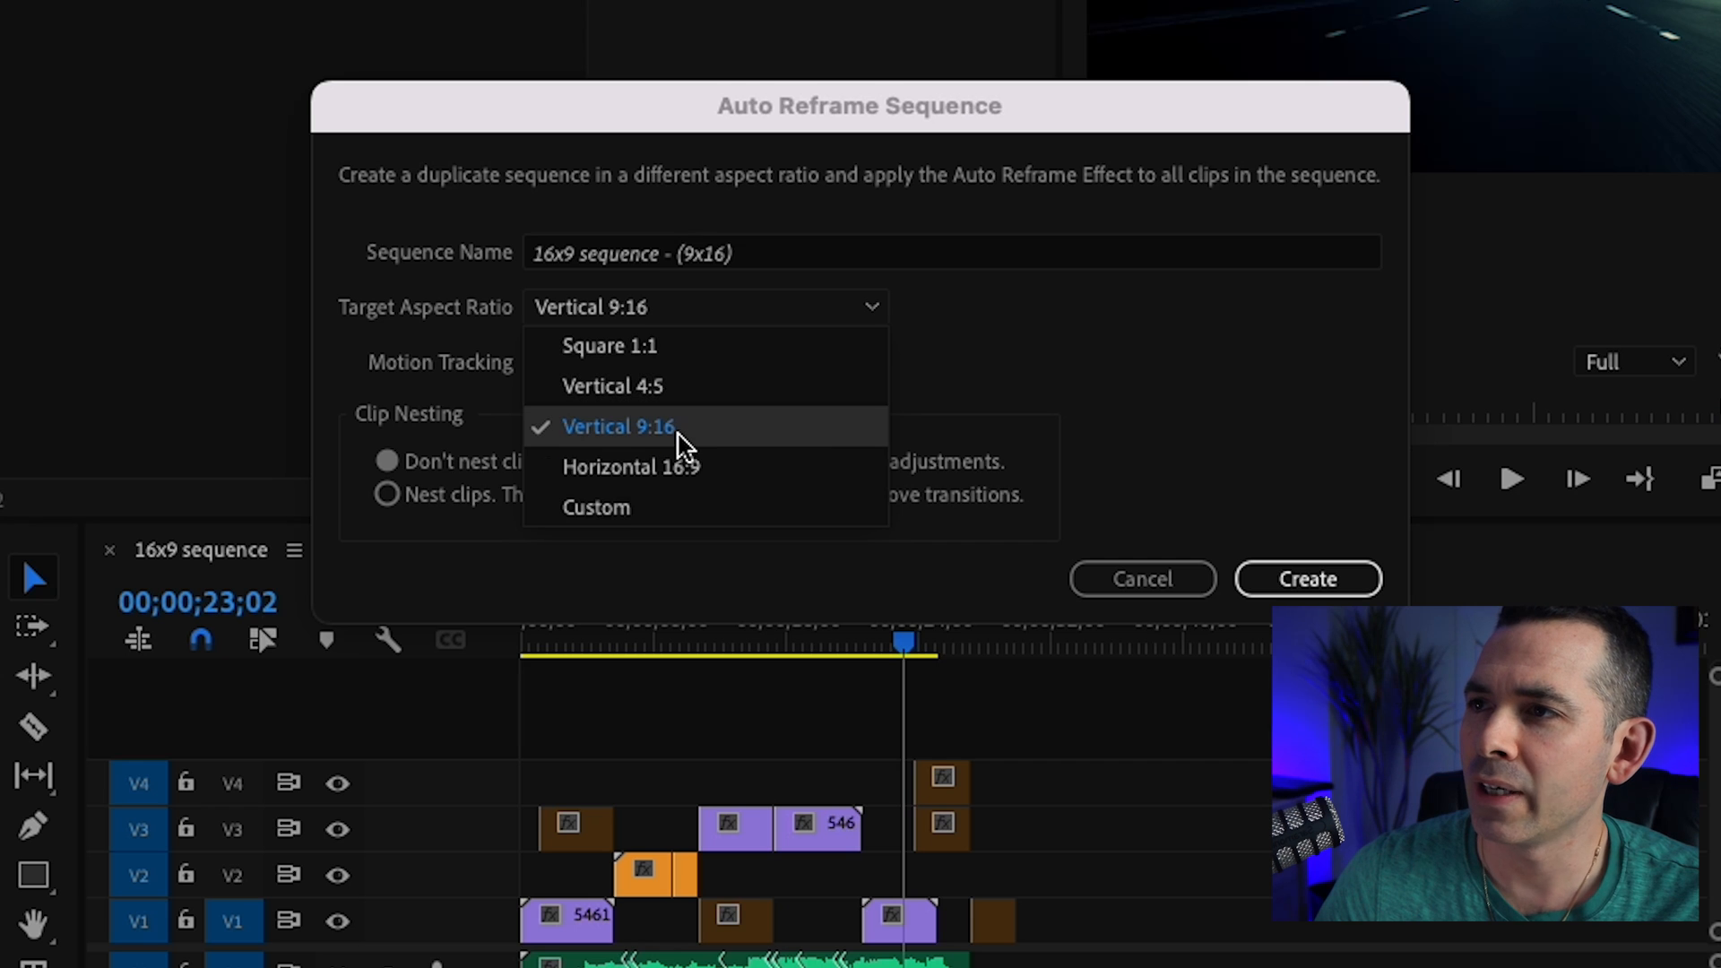
pyautogui.click(619, 426)
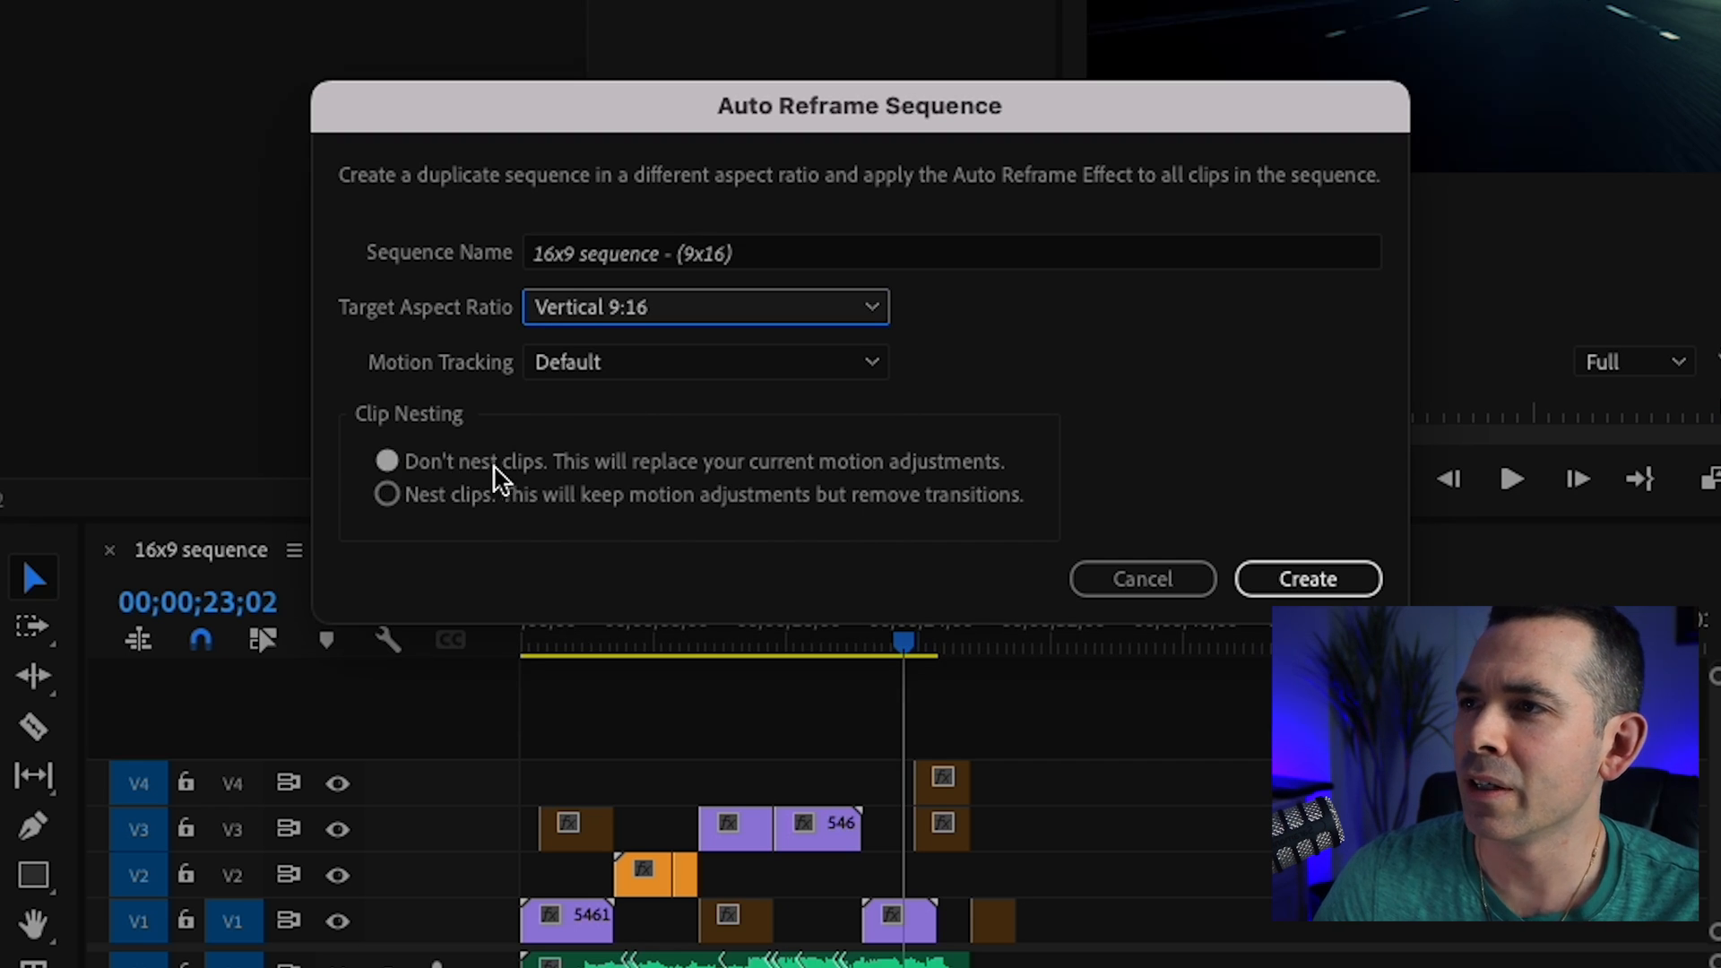
pyautogui.moveTo(842, 485)
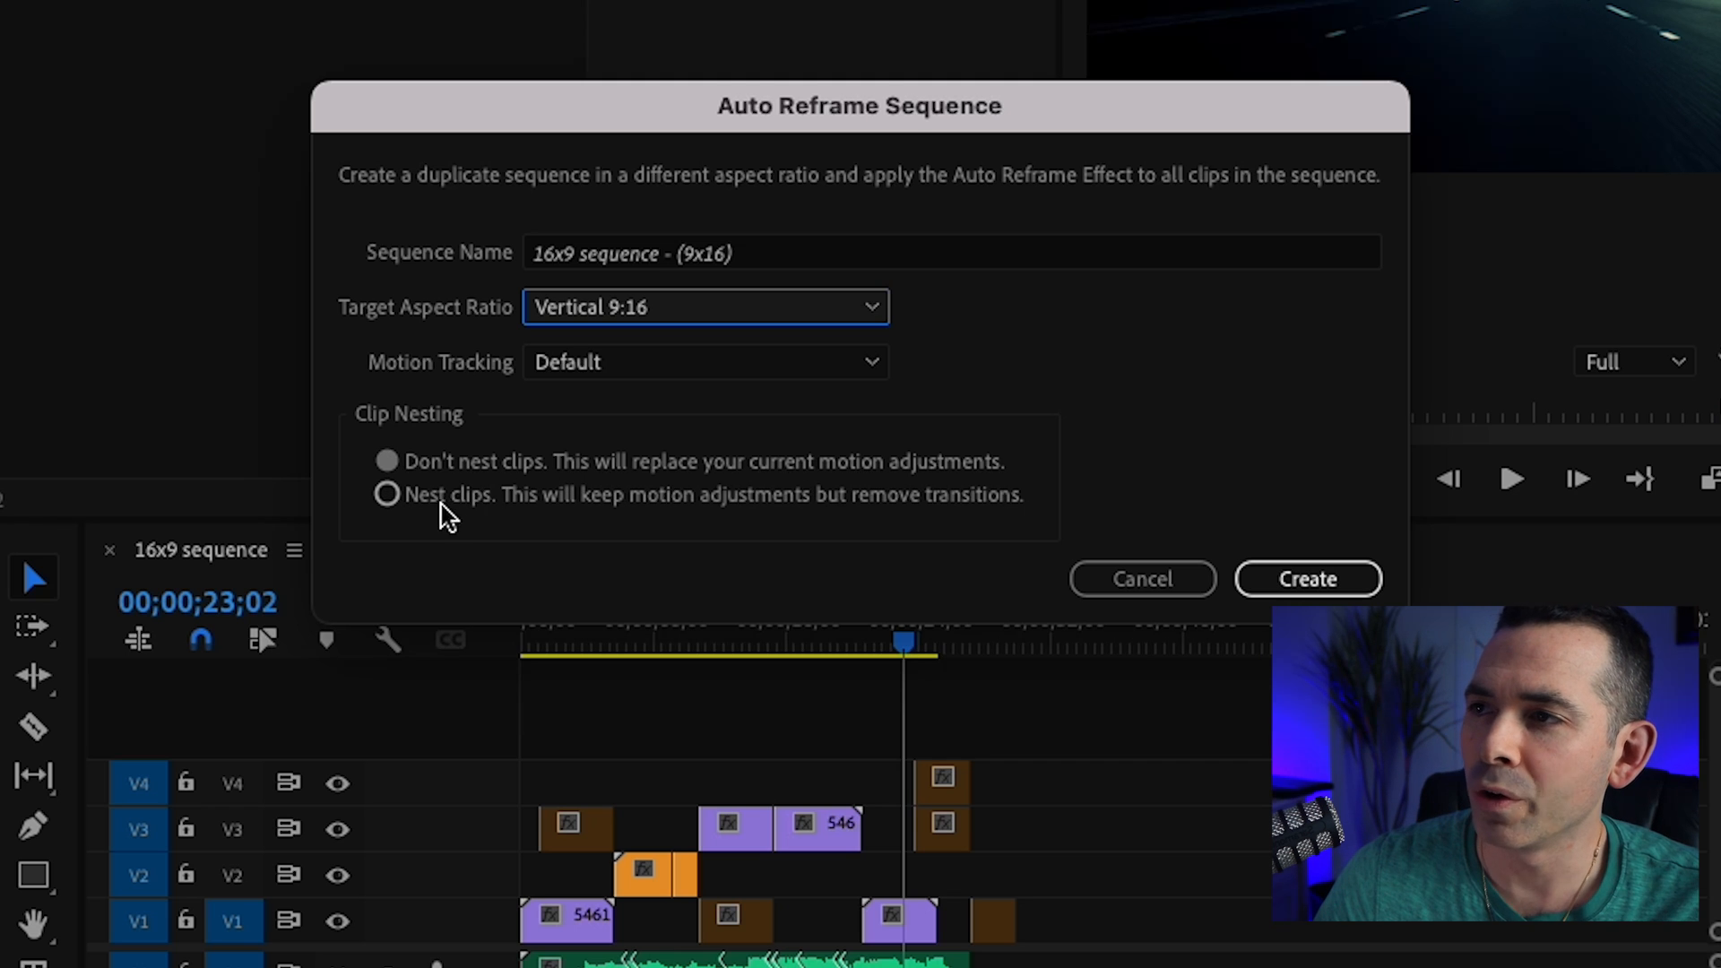
pyautogui.moveTo(636, 433)
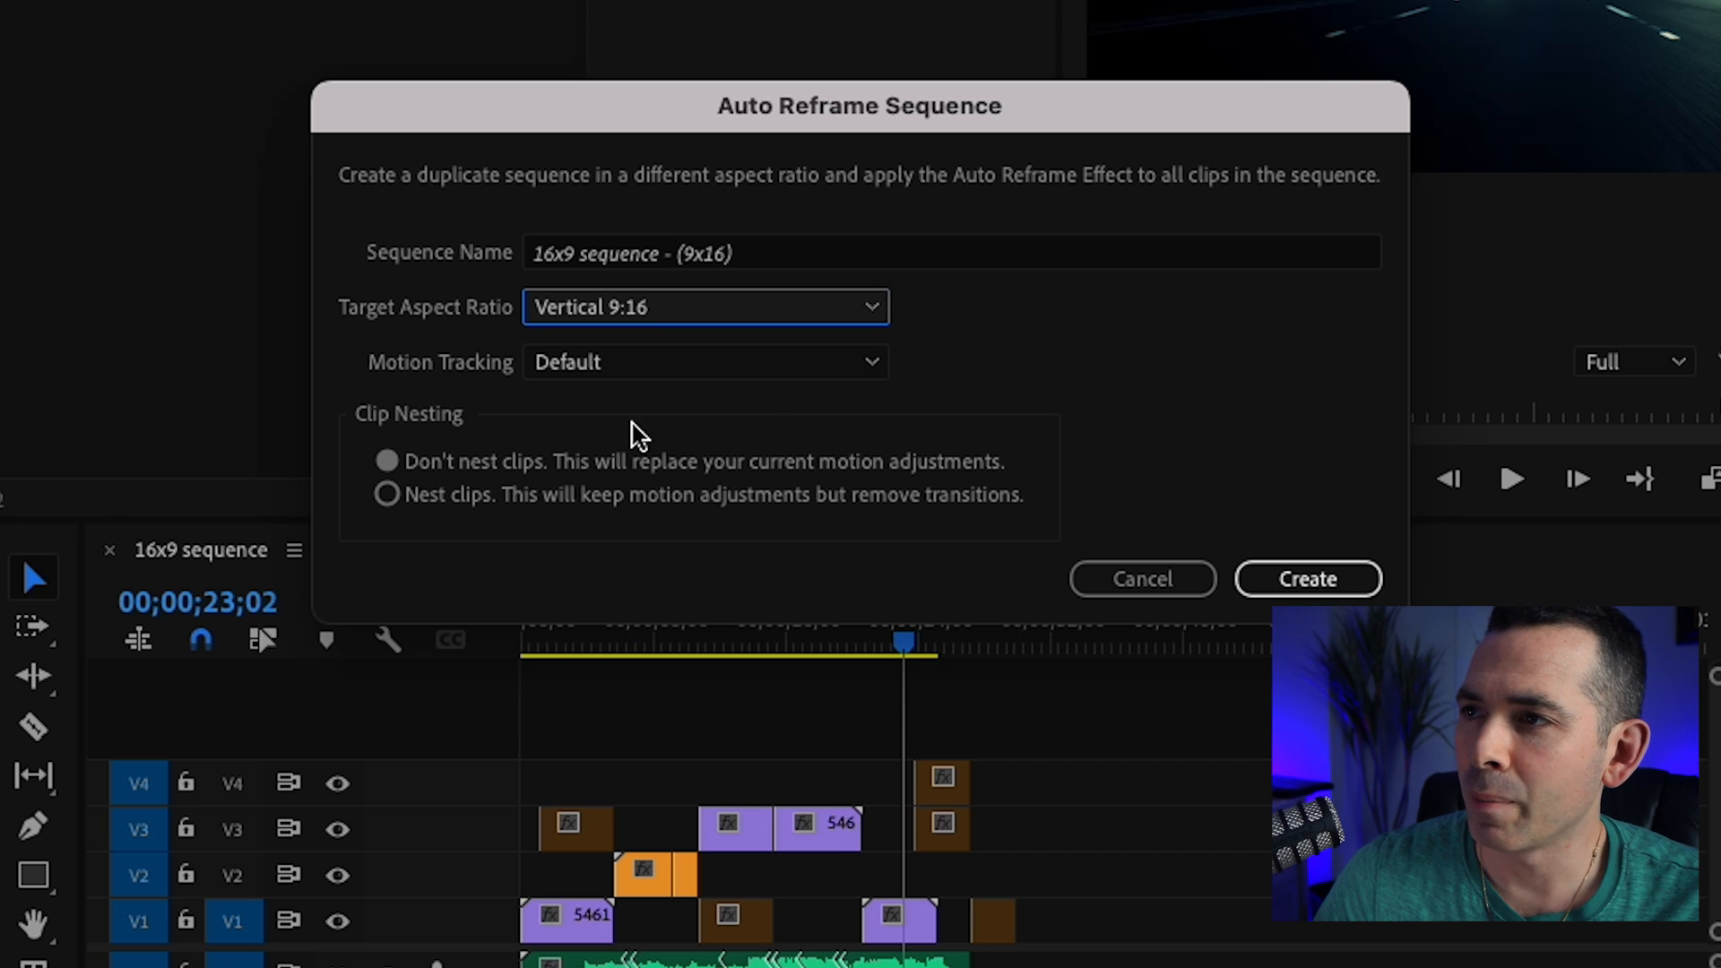
pyautogui.click(385, 461)
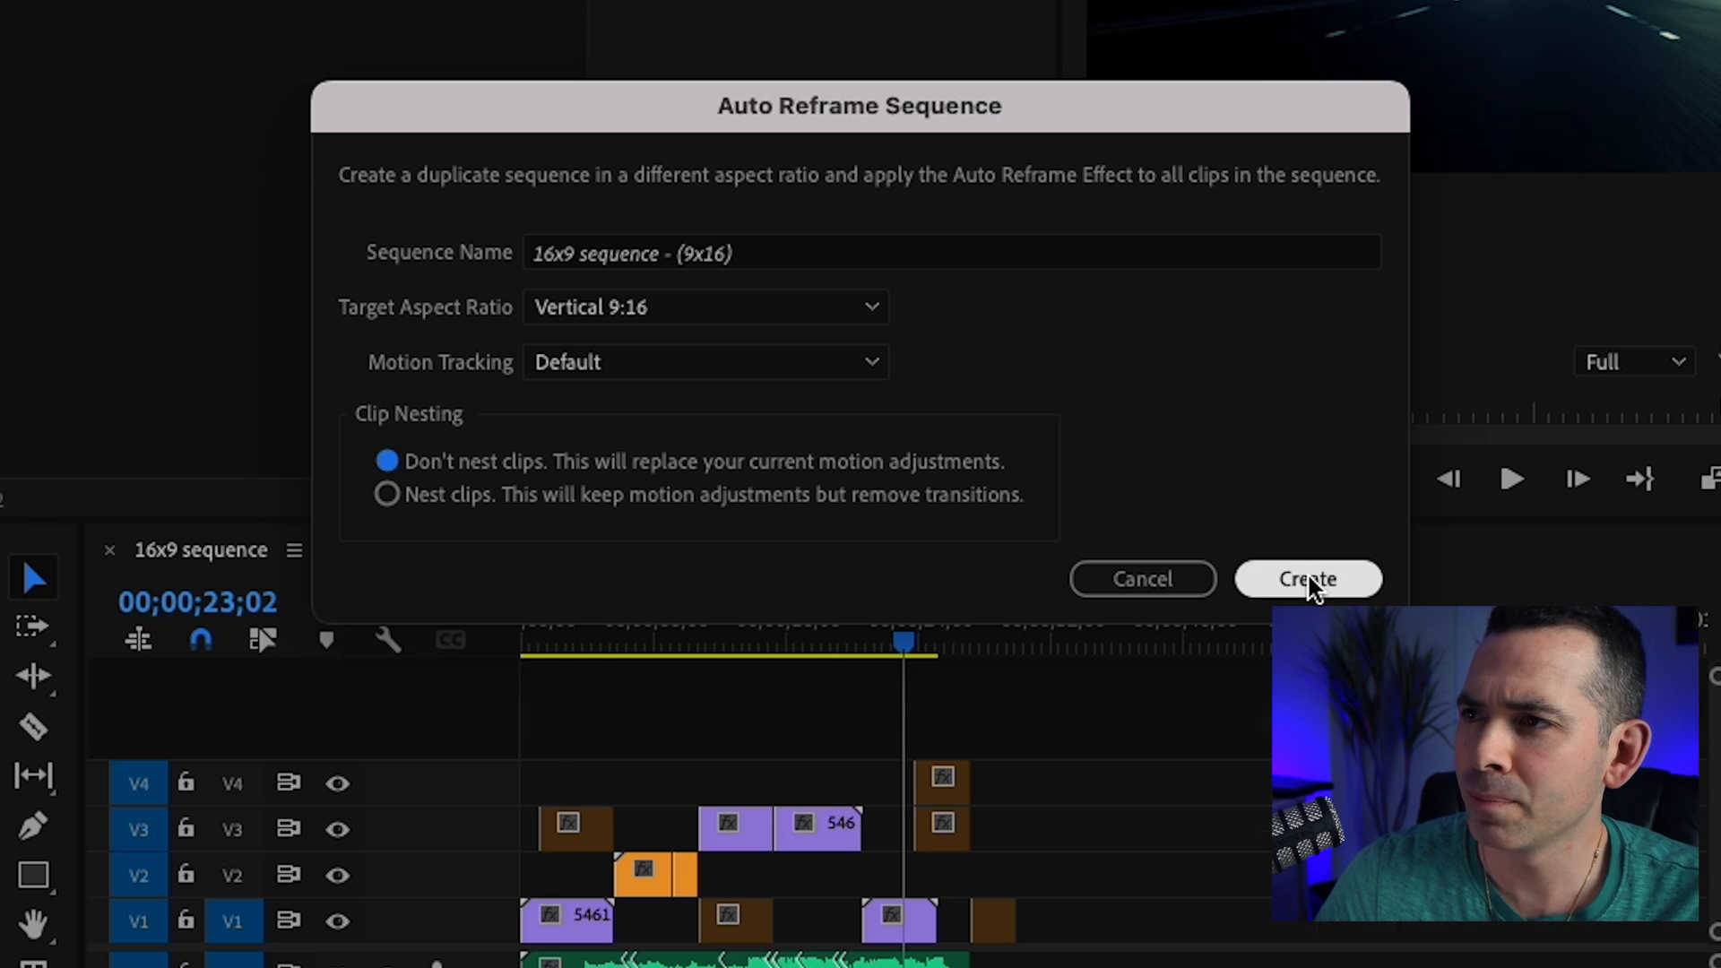
pyautogui.click(1306, 579)
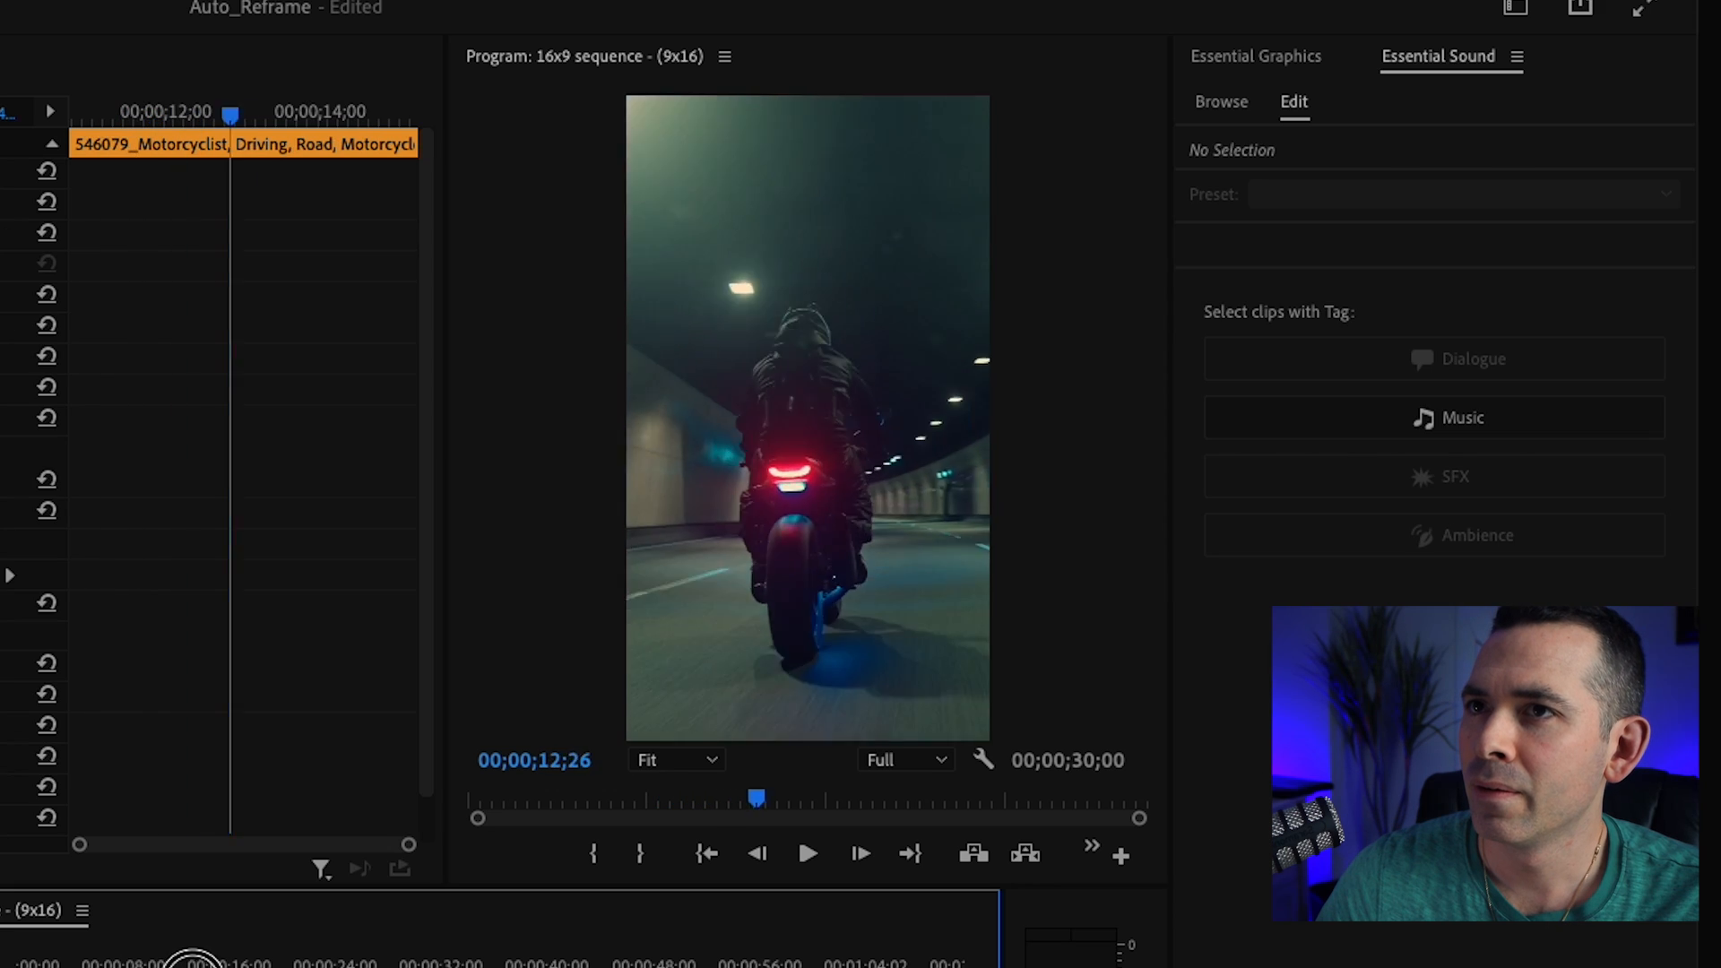
# Step: Select a motorcycle clip in the 9x16 sequence to load its effects
pyautogui.click(241, 143)
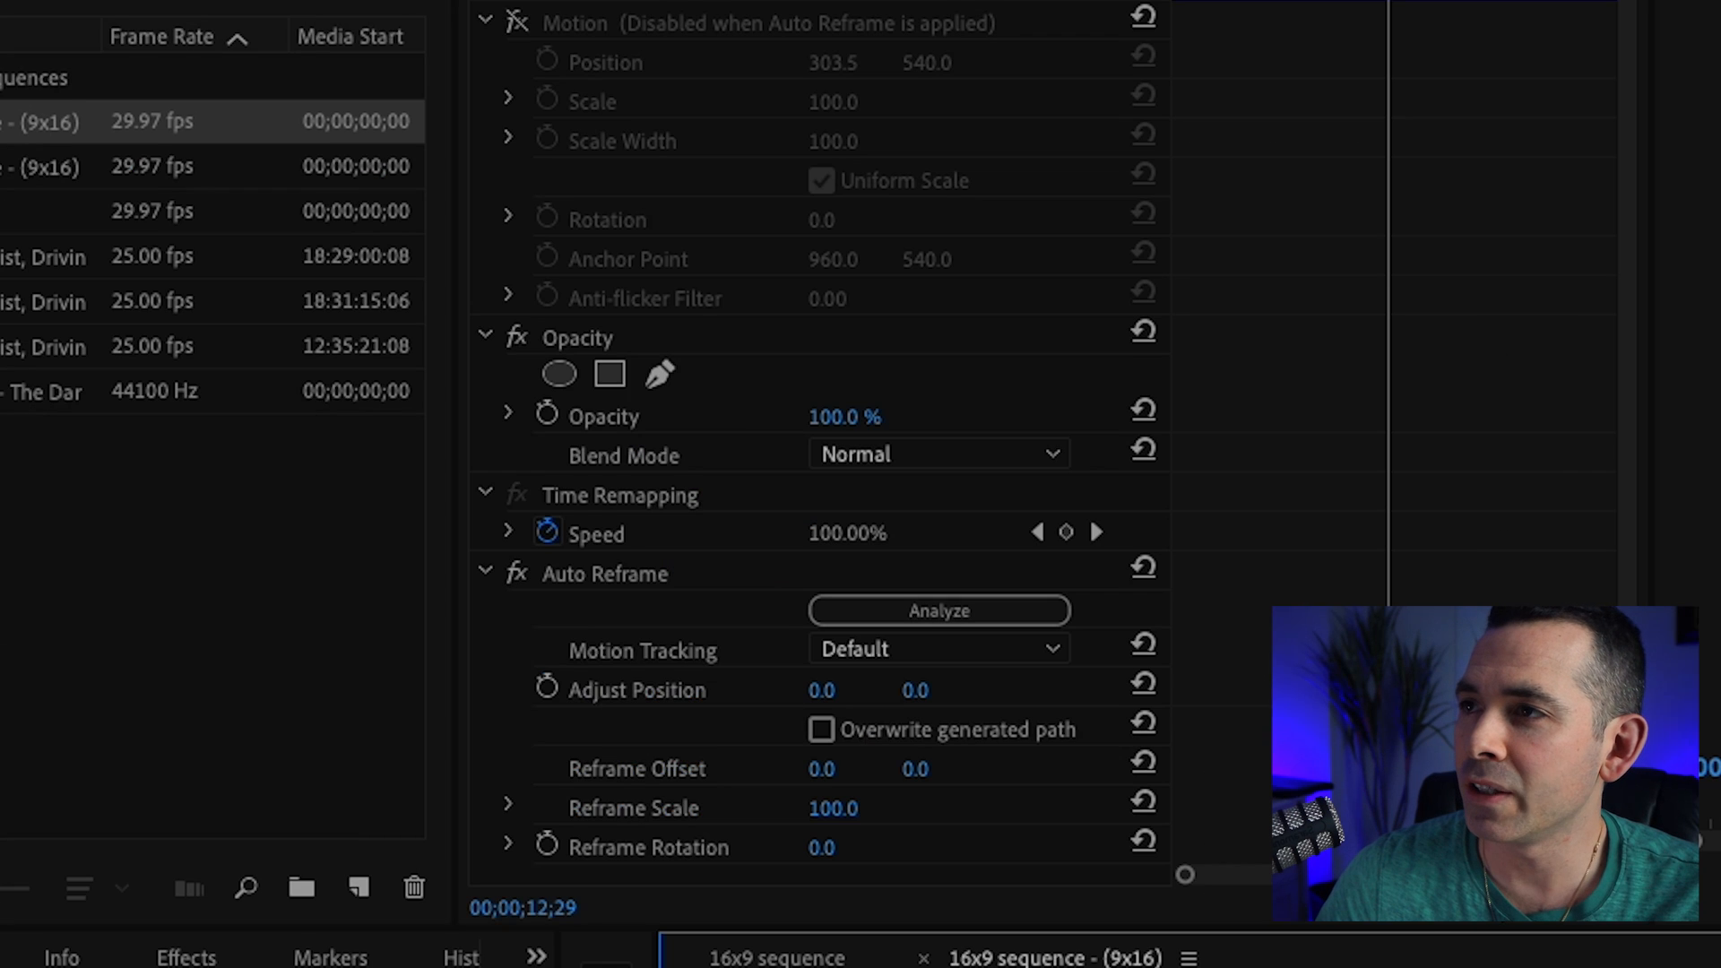
# Step: Scroll Effect Controls to the Auto Reframe section showing Default tracking, zero offset and scale 100
pyautogui.scroll(3)
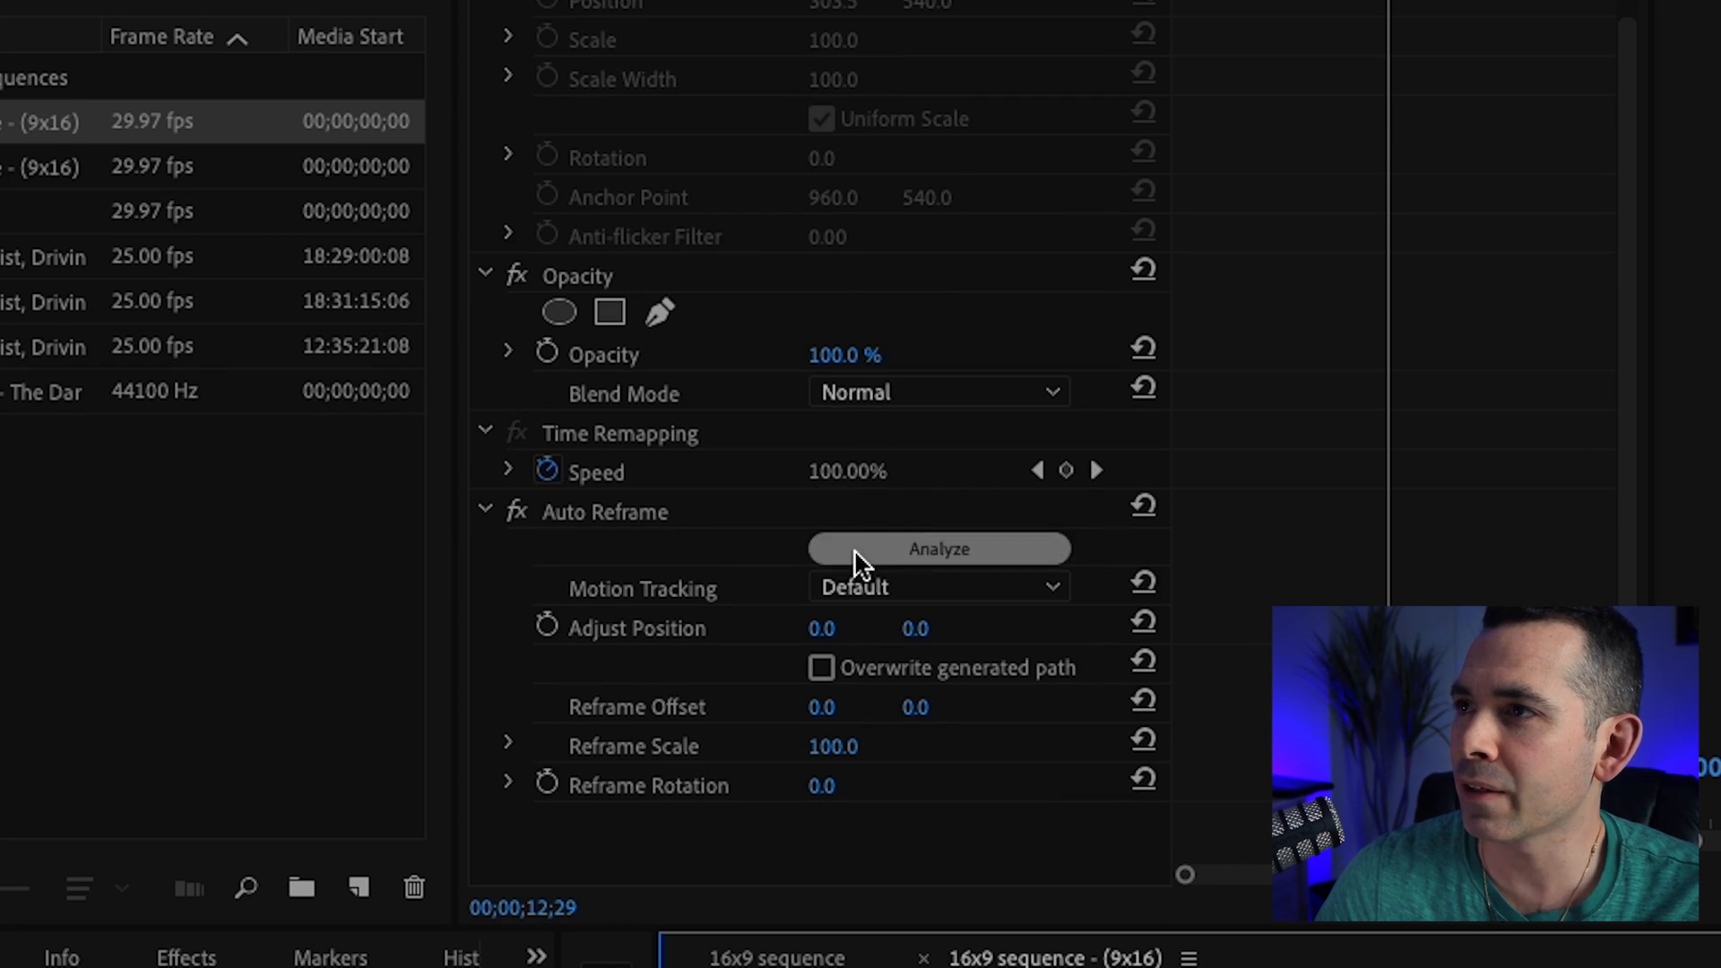
pyautogui.moveTo(821, 627)
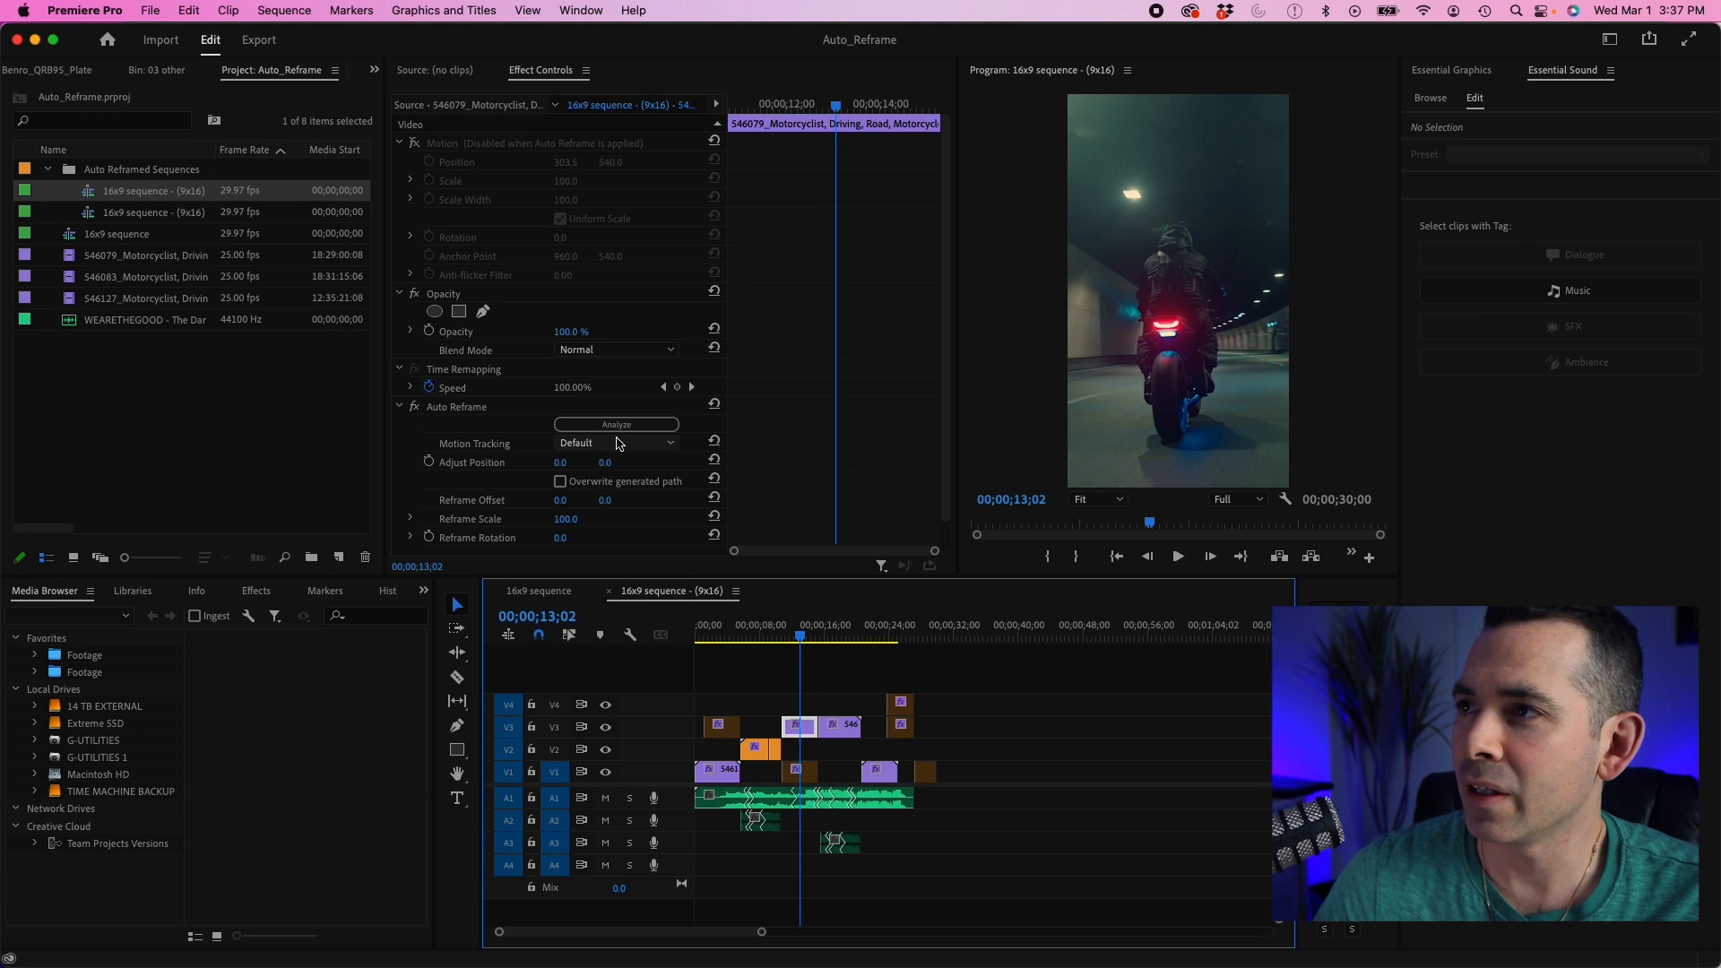
# Step: Bypass Auto Reframe on a later clip so the wide shot shows empty bars above and below
pyautogui.click(615, 443)
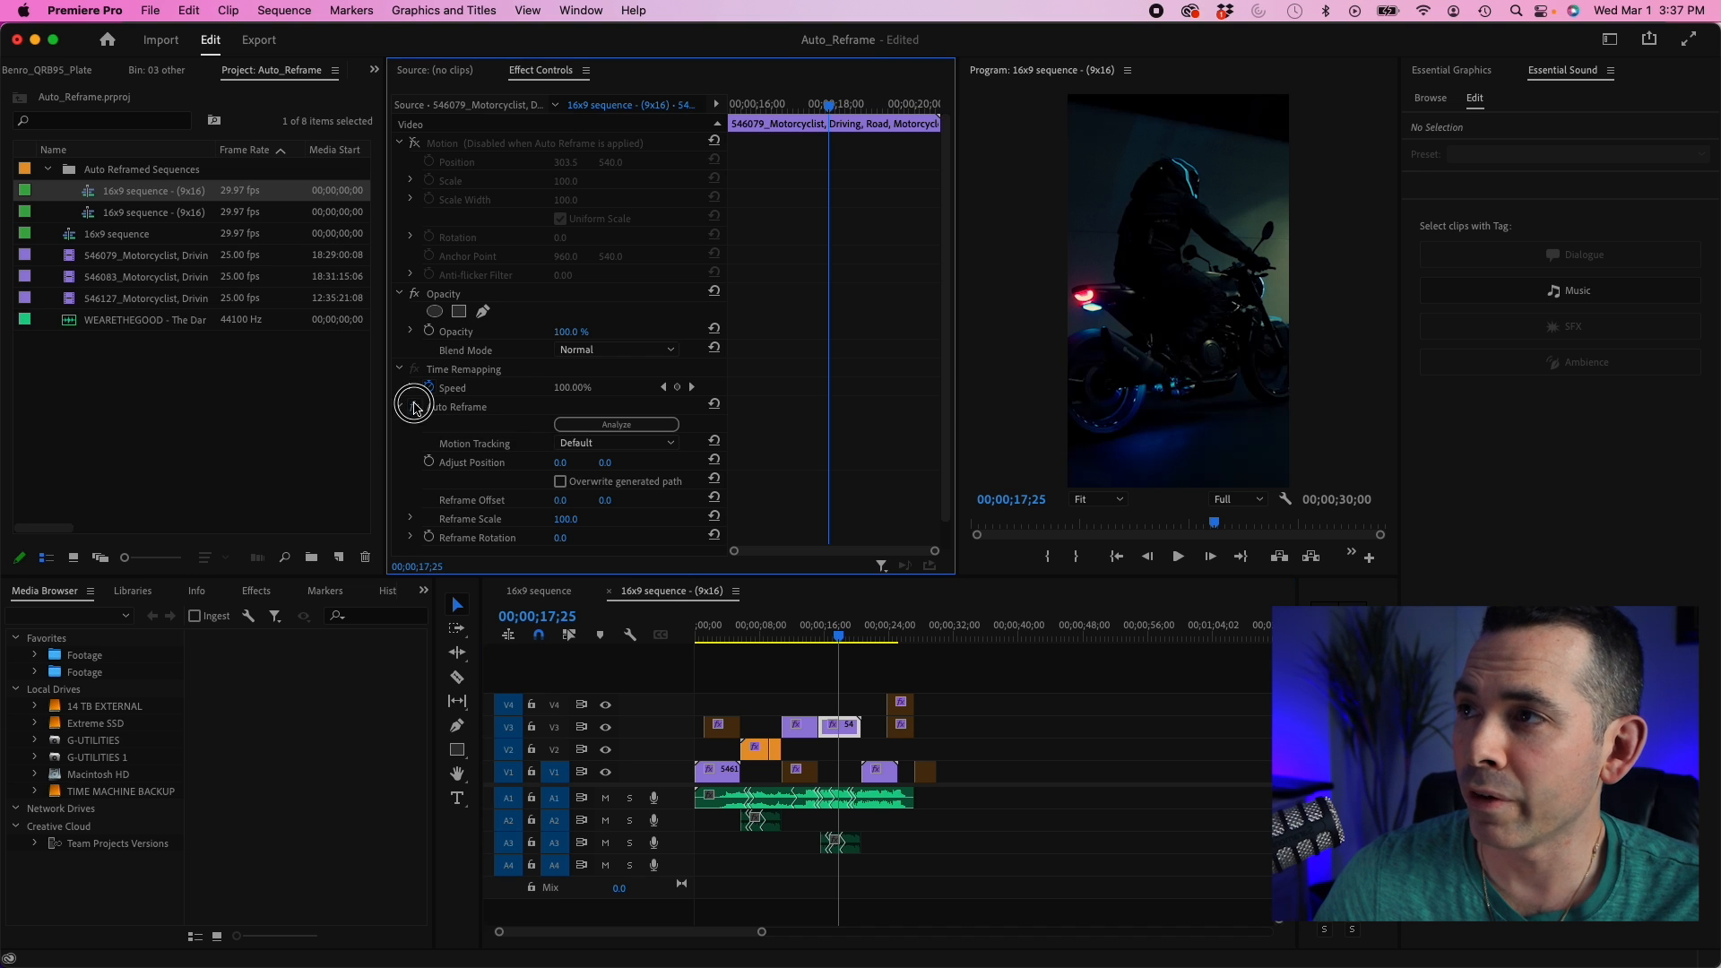
pyautogui.click(414, 401)
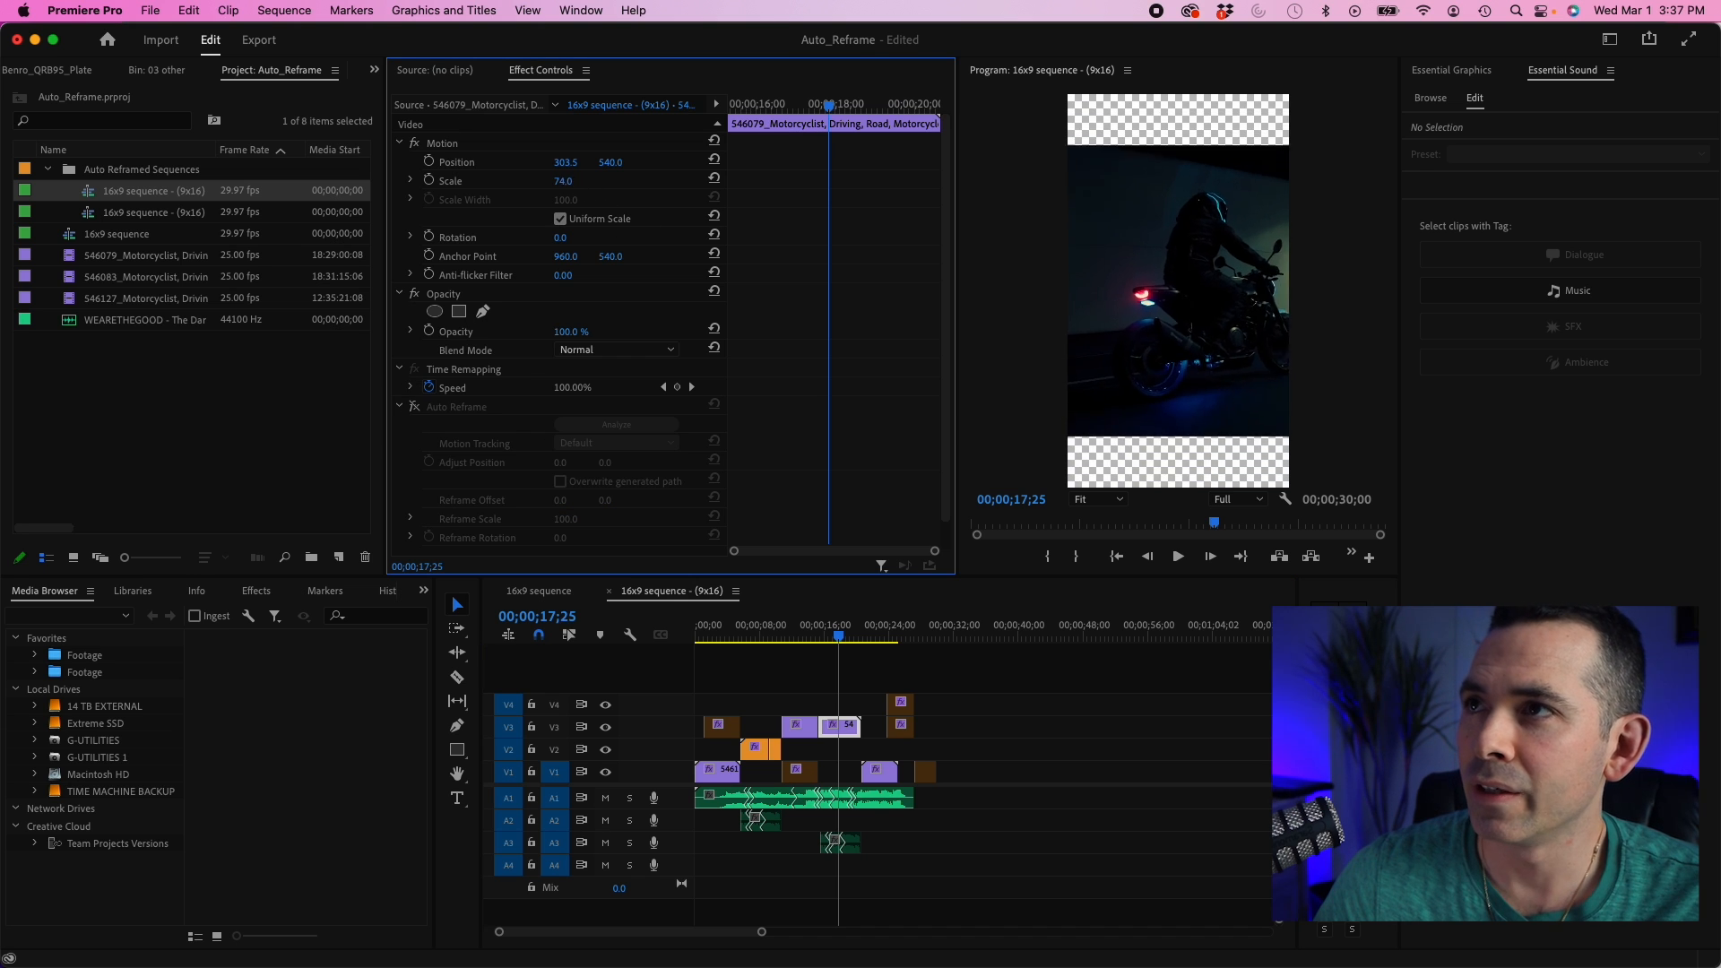